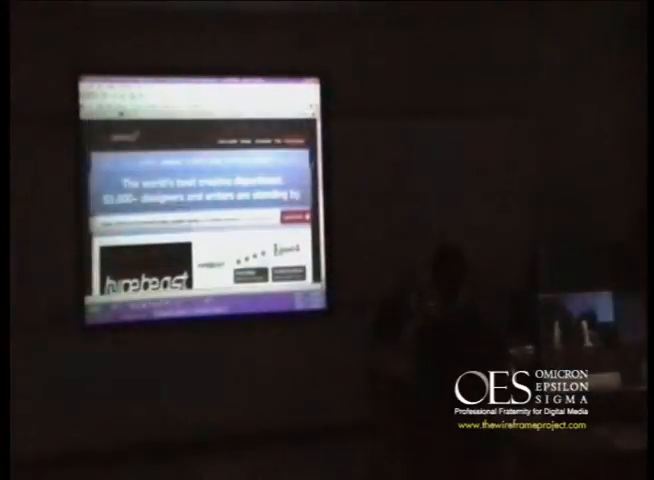
{"action": "scroll", "scroll_direction": "down", "scroll_amount": 3}
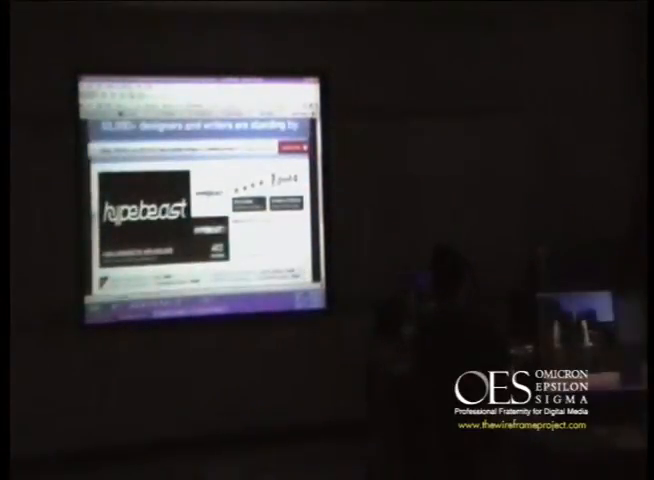